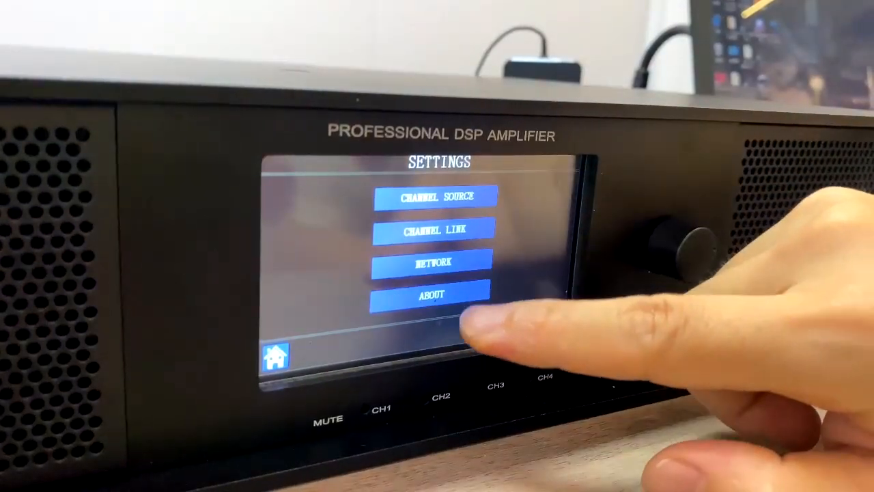
Launch FP+series DSP, connect the amplifier on COM3, and open its device monitor page
click(433, 197)
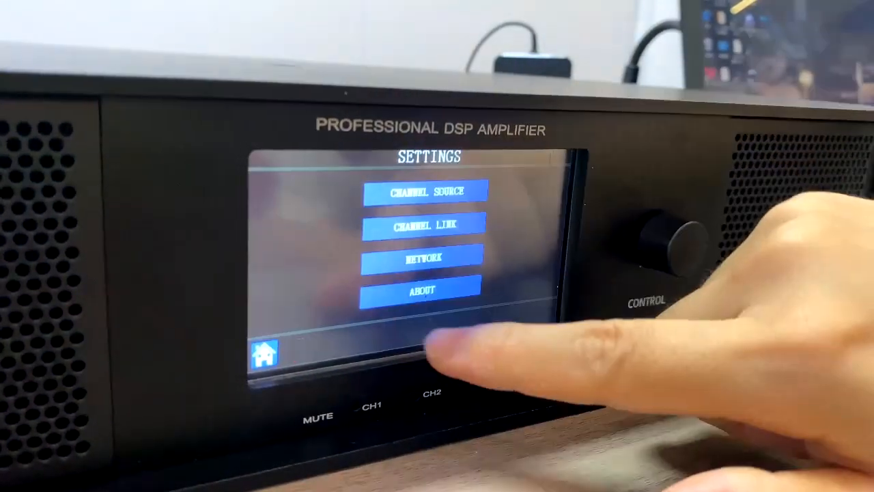
click(421, 224)
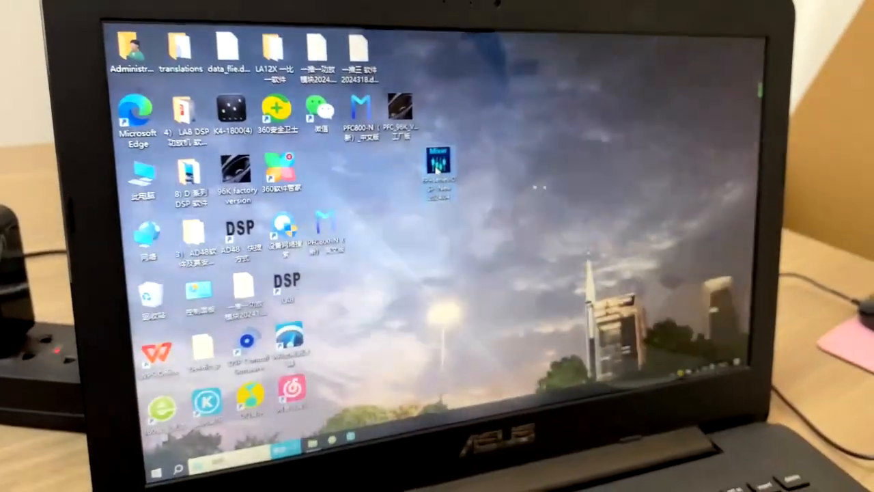
double_click(438, 167)
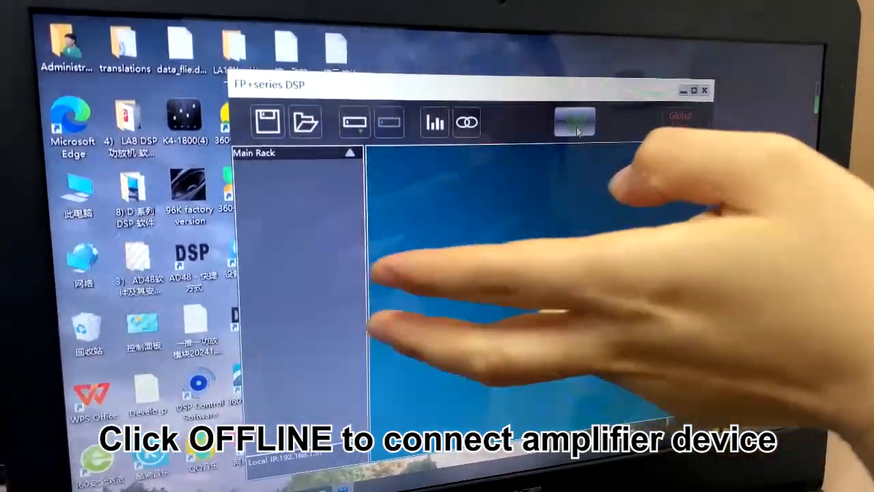
click(573, 121)
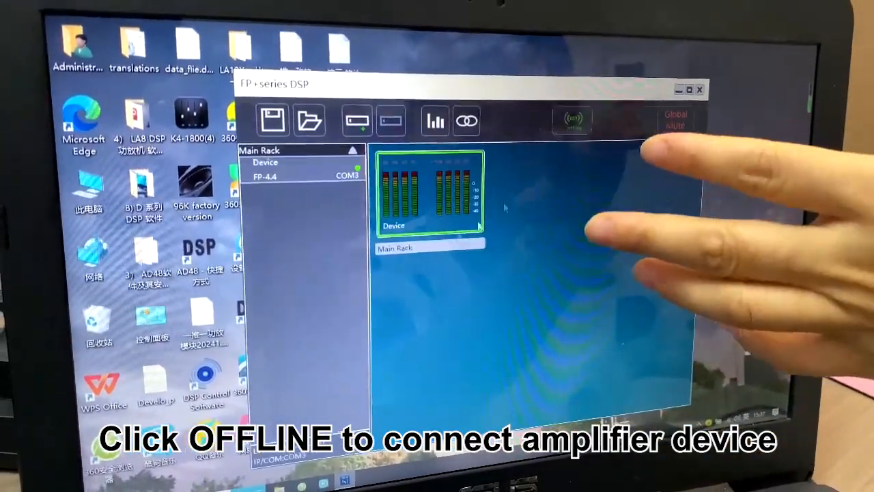
click(572, 120)
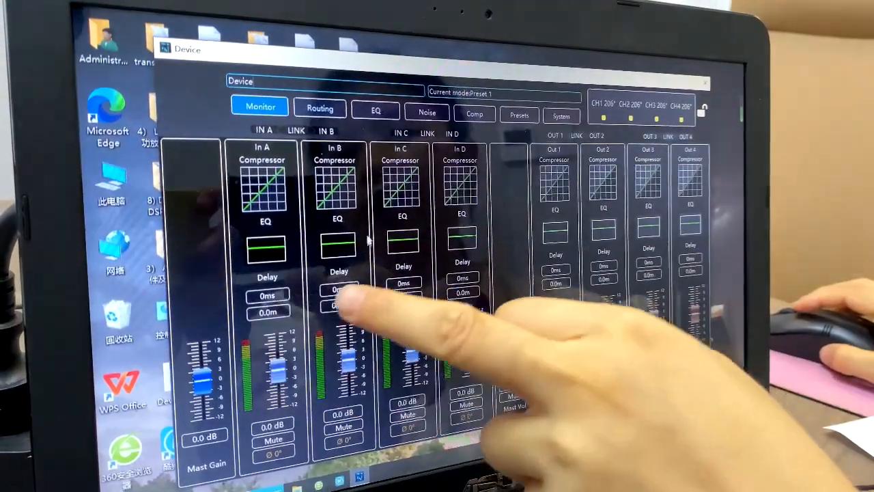
View the one-to-one routing matrix, then the input A–D noise gates at -135dB
click(320, 108)
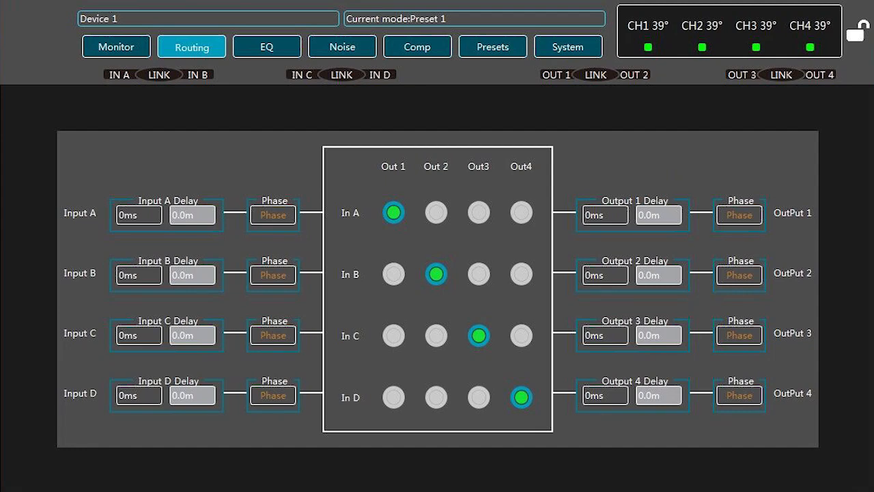
click(266, 47)
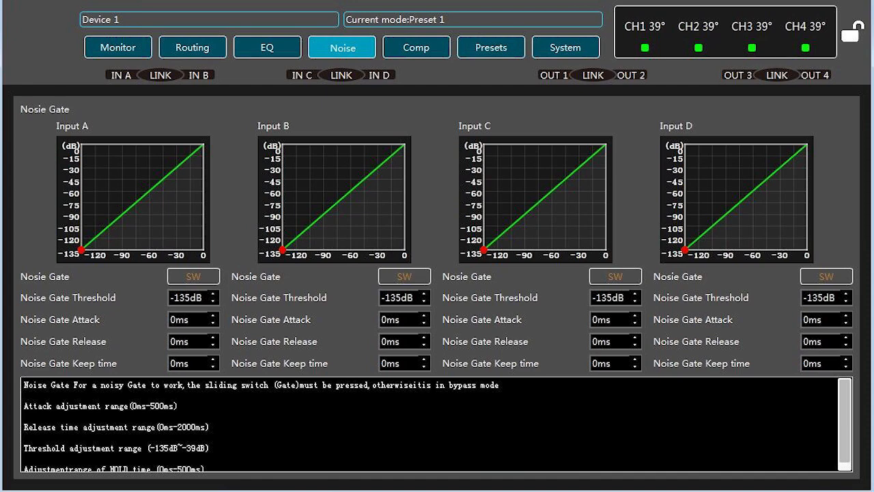
View the compressor page with inputs A–D at -50dB, then the flat input EQ
click(415, 48)
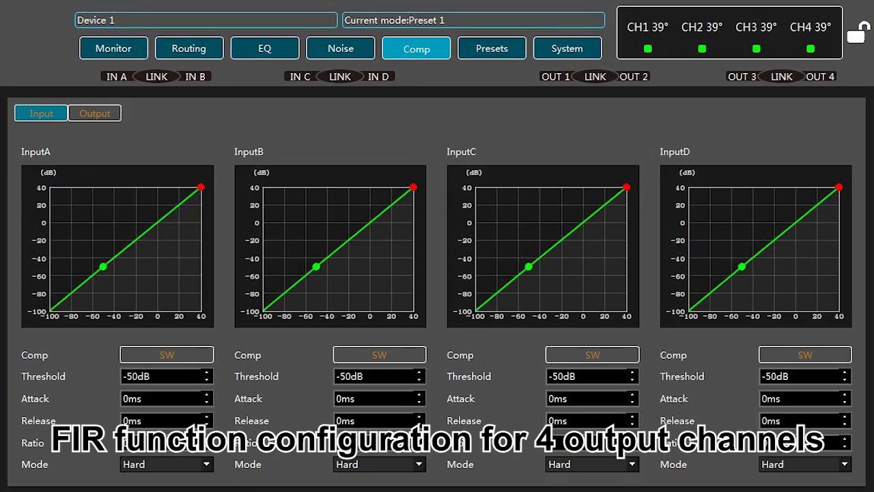
click(491, 48)
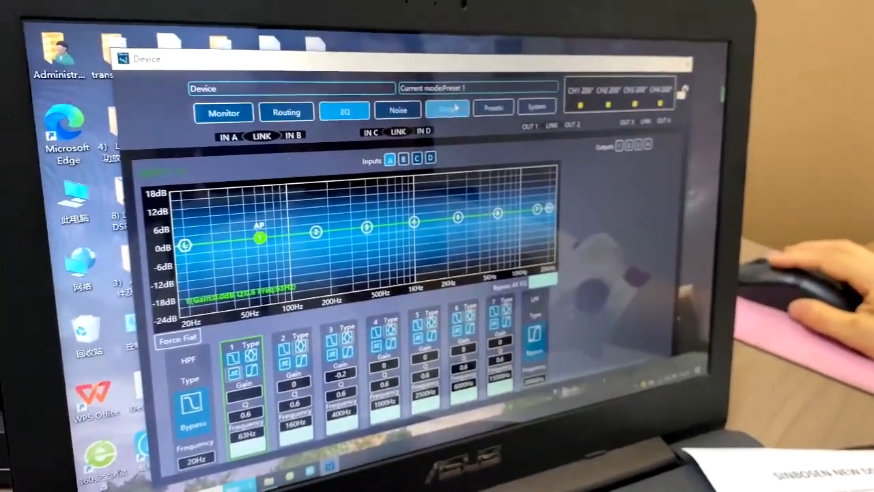
Browse the Comp, System and Presets pages, then begin saving the current settings to a file
click(446, 109)
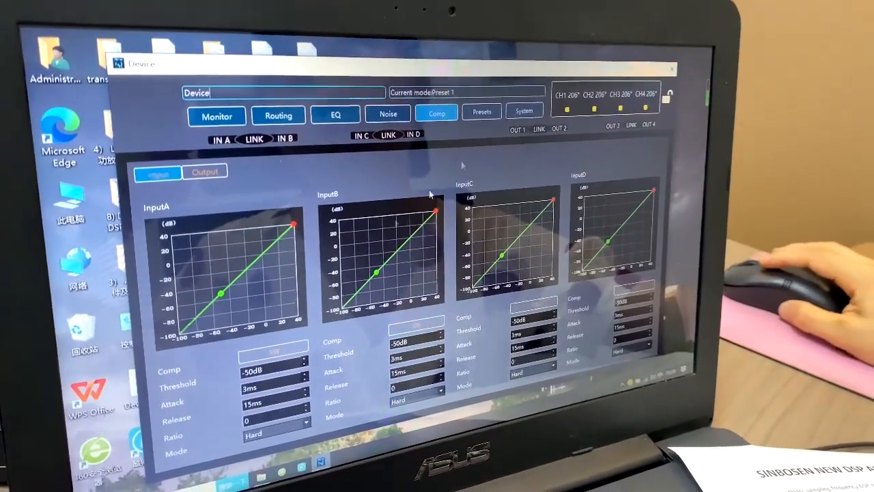
click(524, 111)
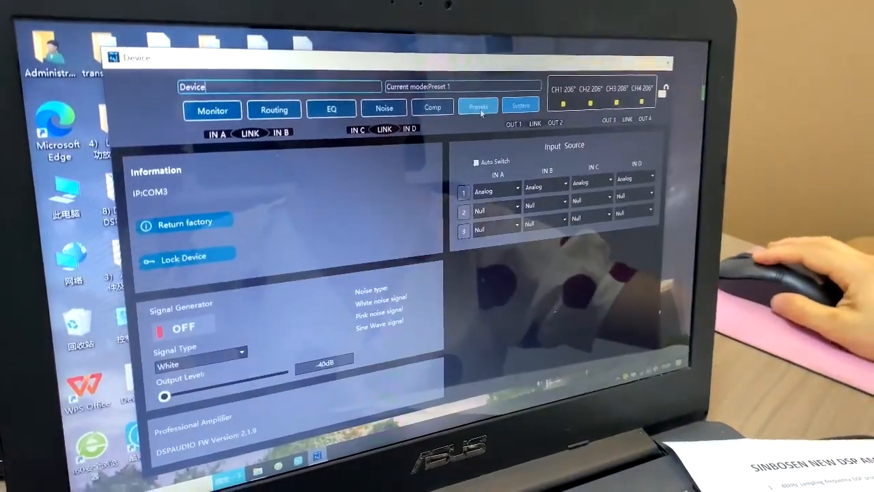
click(477, 107)
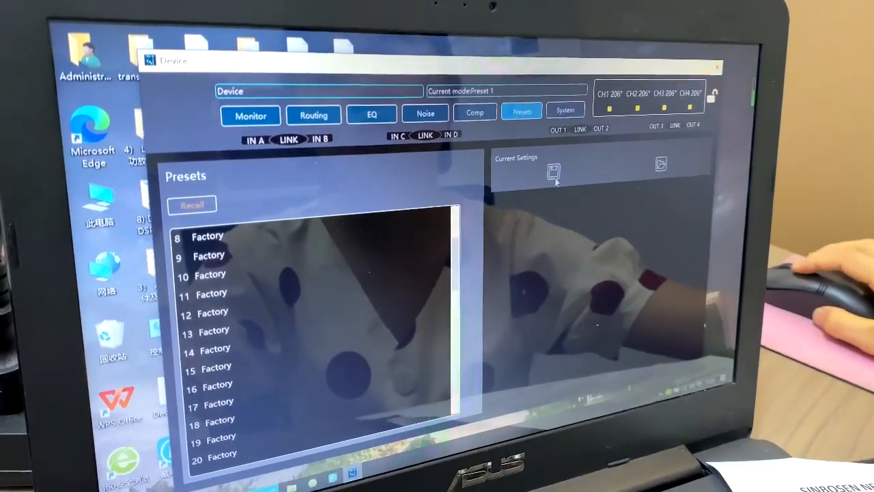
click(553, 168)
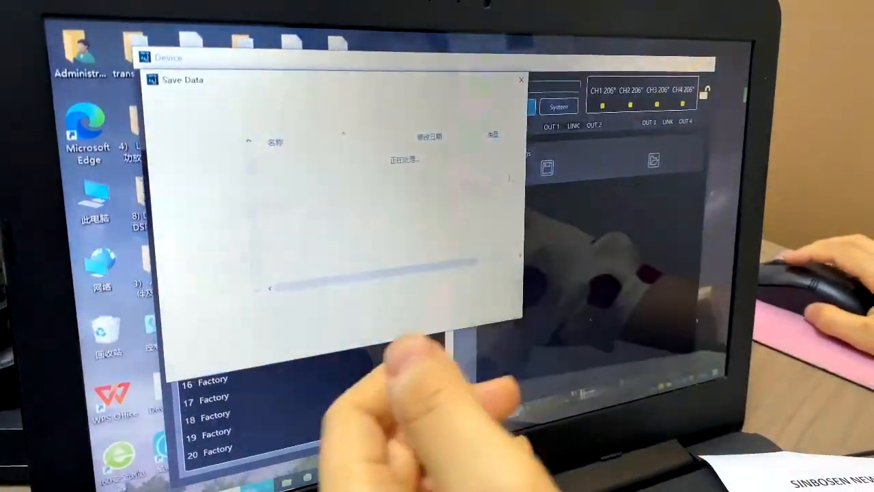